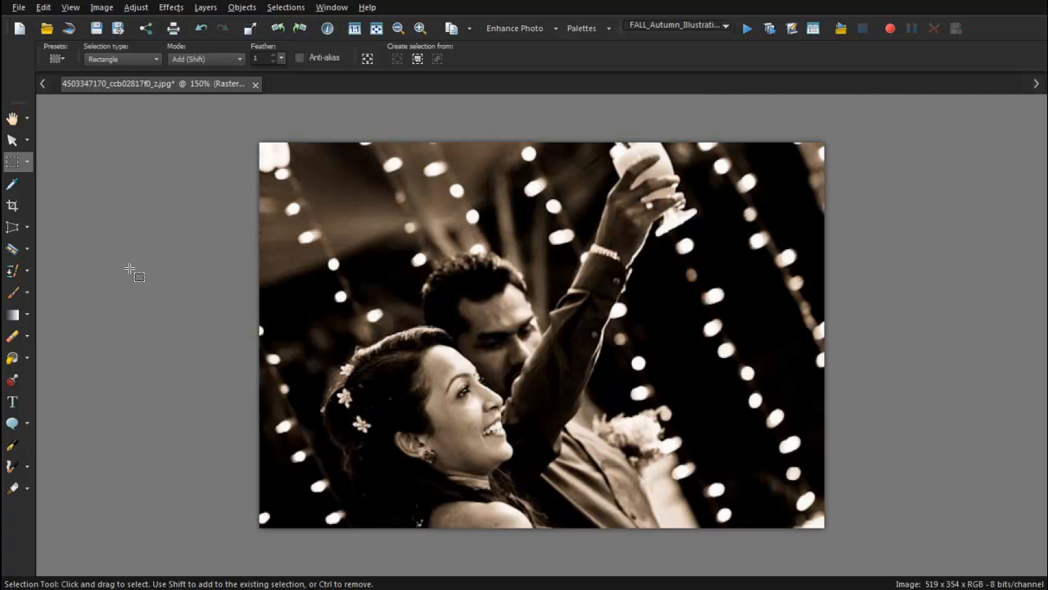
mouse_move(115, 275)
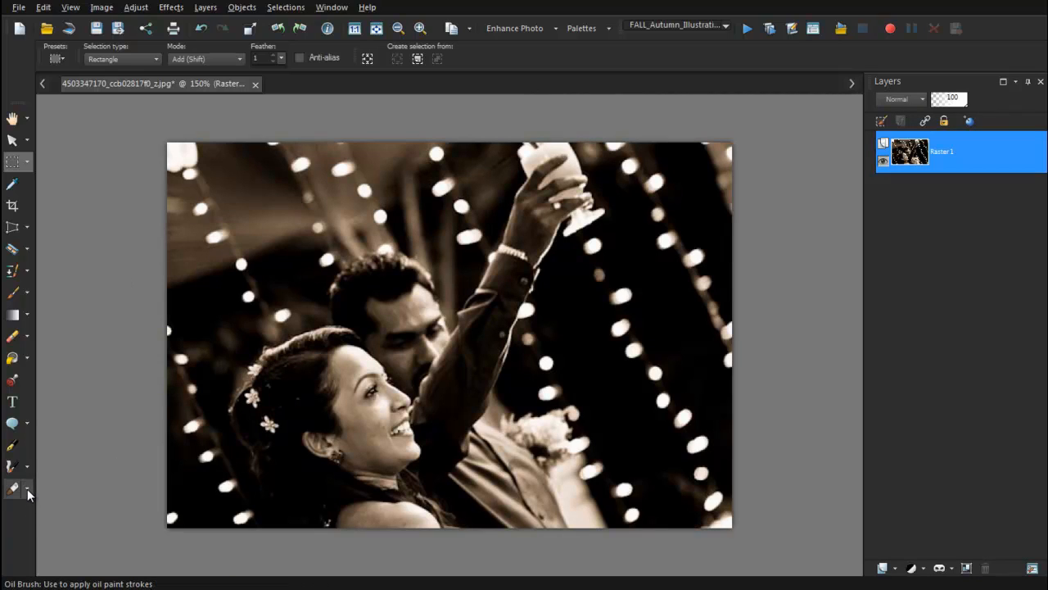
Step: Choose the Oil Brush and adjust its size for dabbing light circles
click(13, 488)
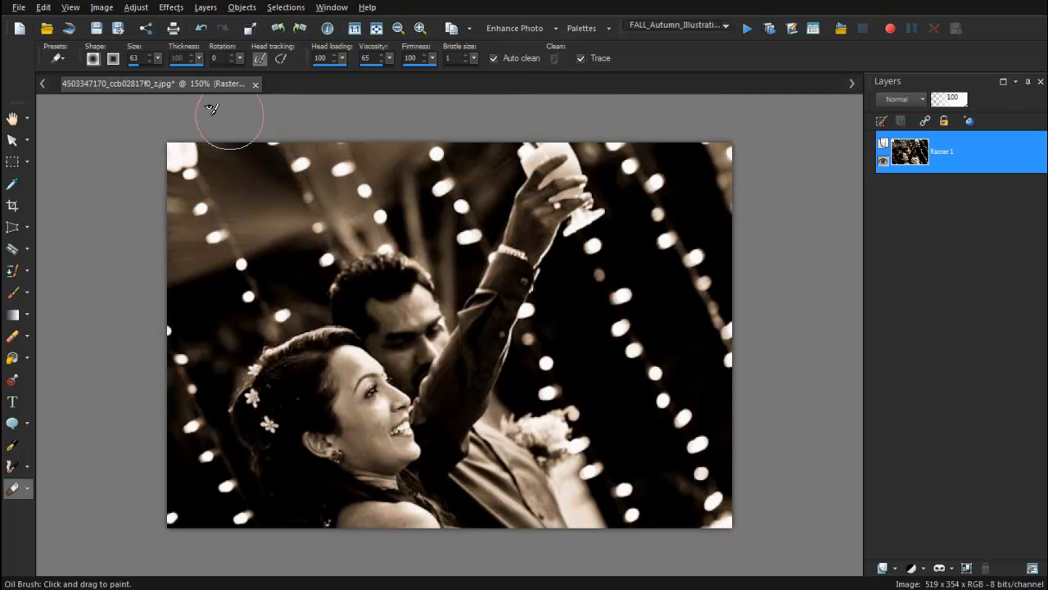
mouse_move(156, 72)
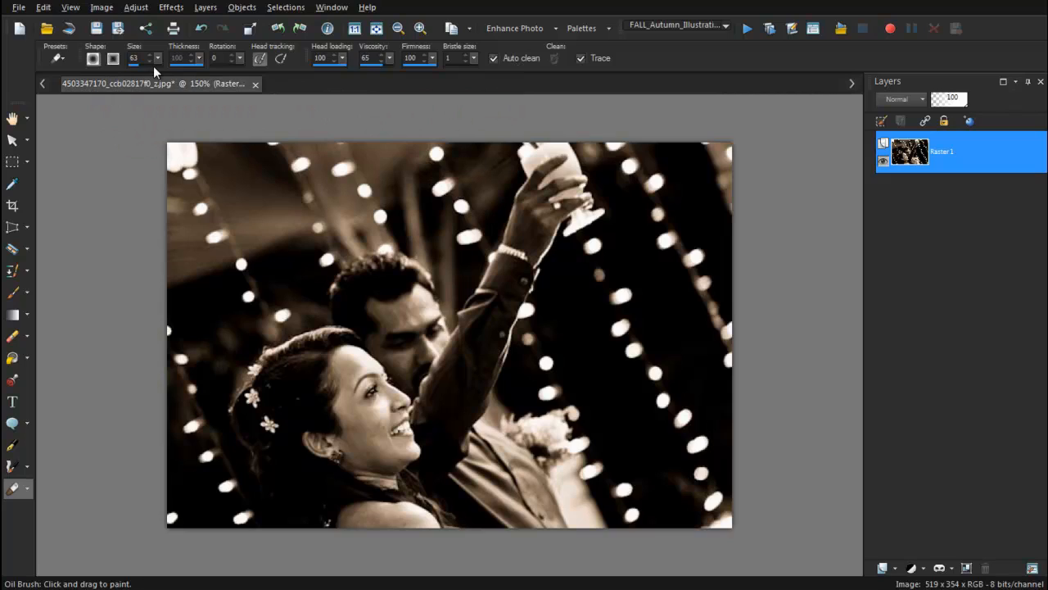
click(157, 58)
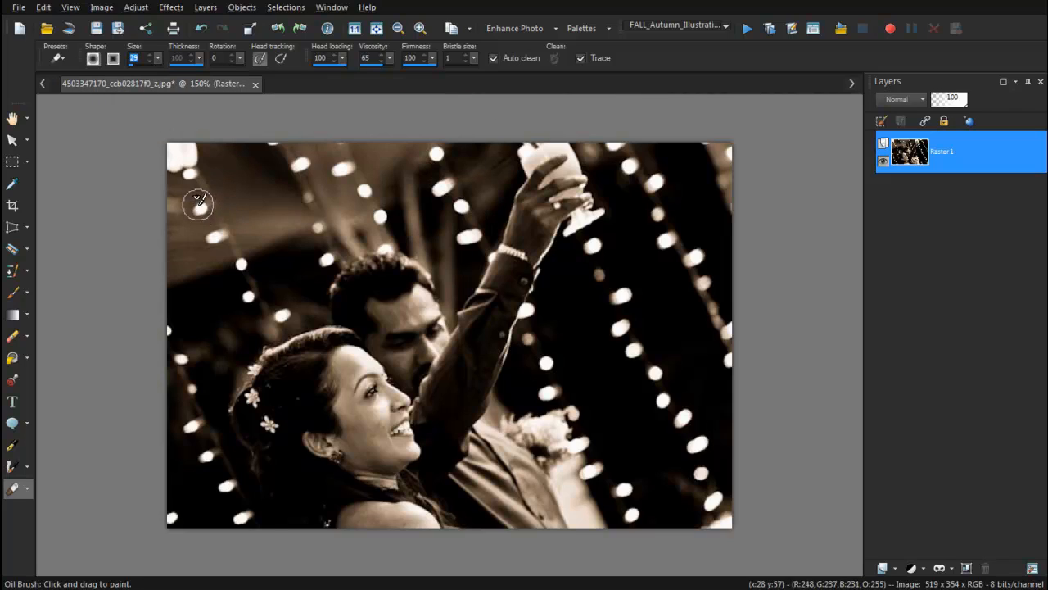
mouse_move(308, 238)
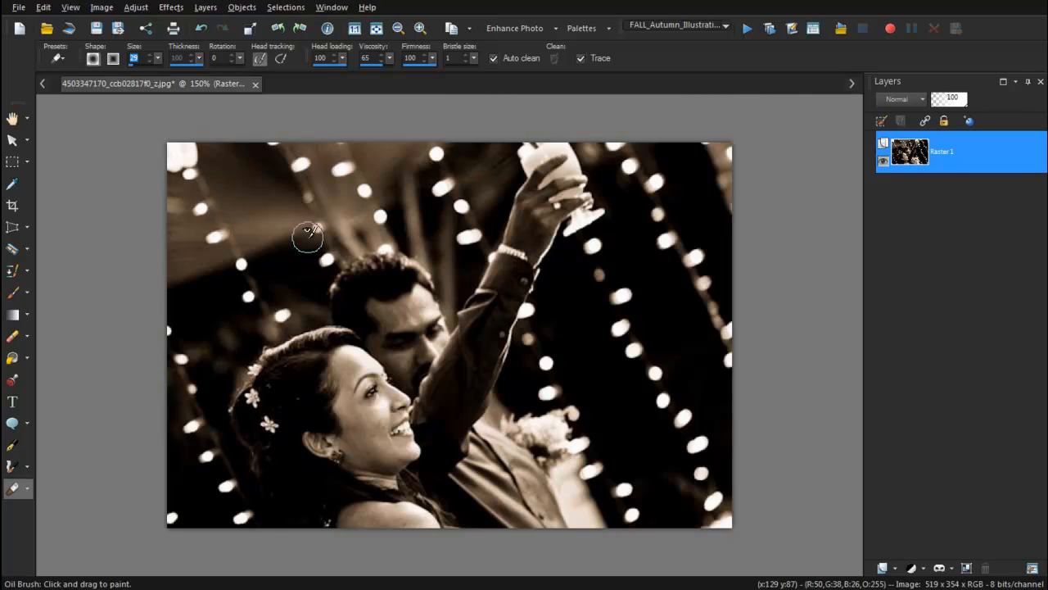
mouse_move(291, 228)
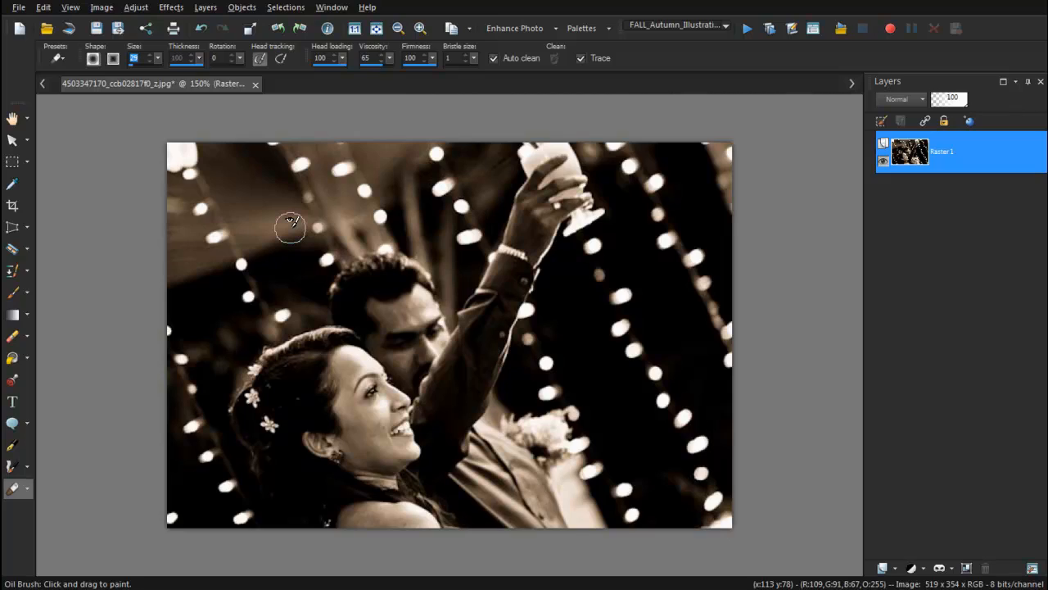
mouse_move(598, 88)
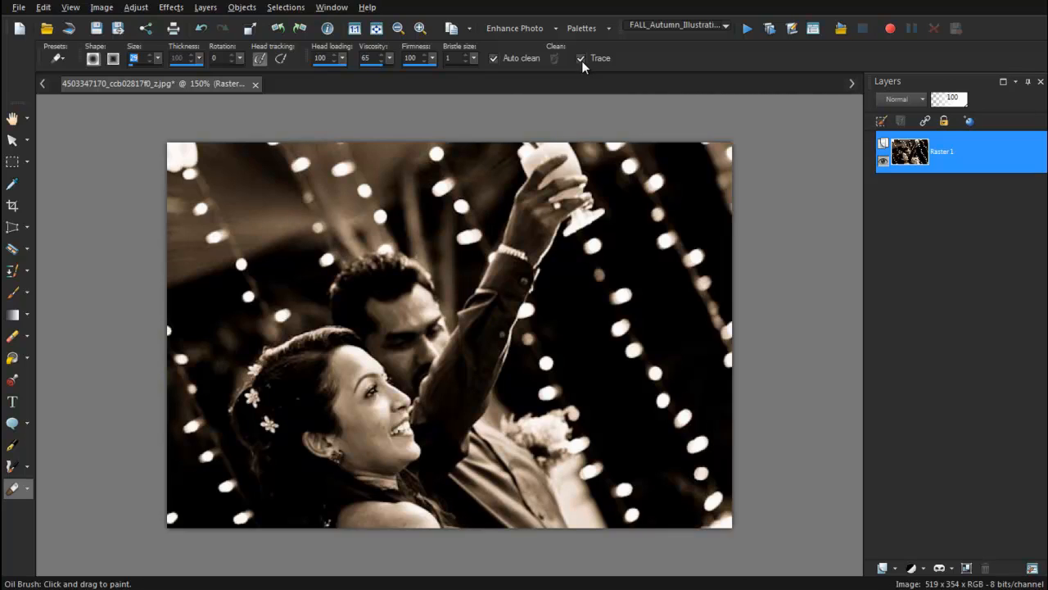
mouse_move(459, 193)
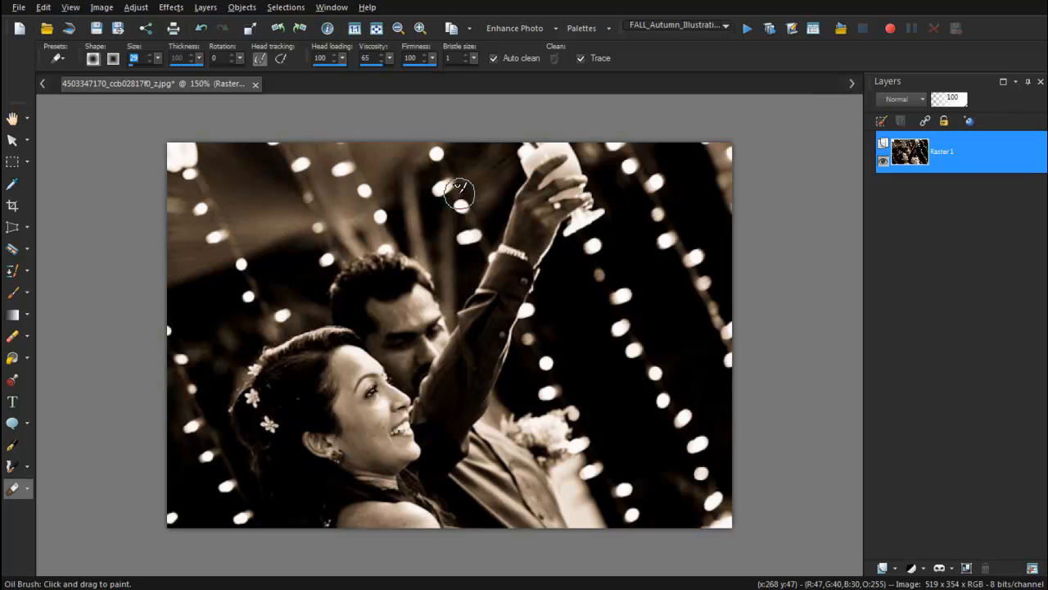
mouse_move(442, 183)
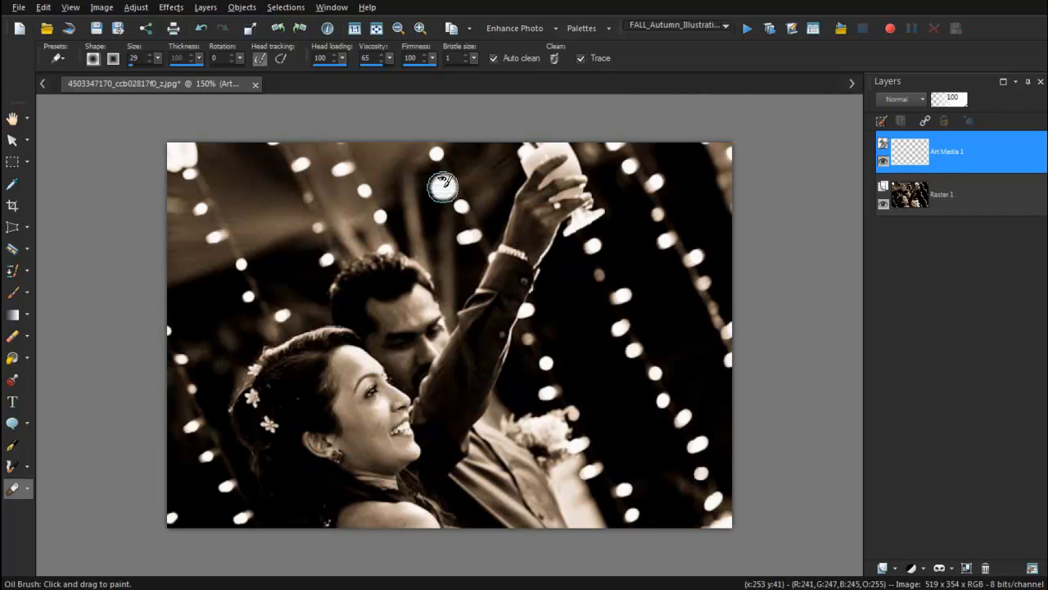
mouse_move(478, 229)
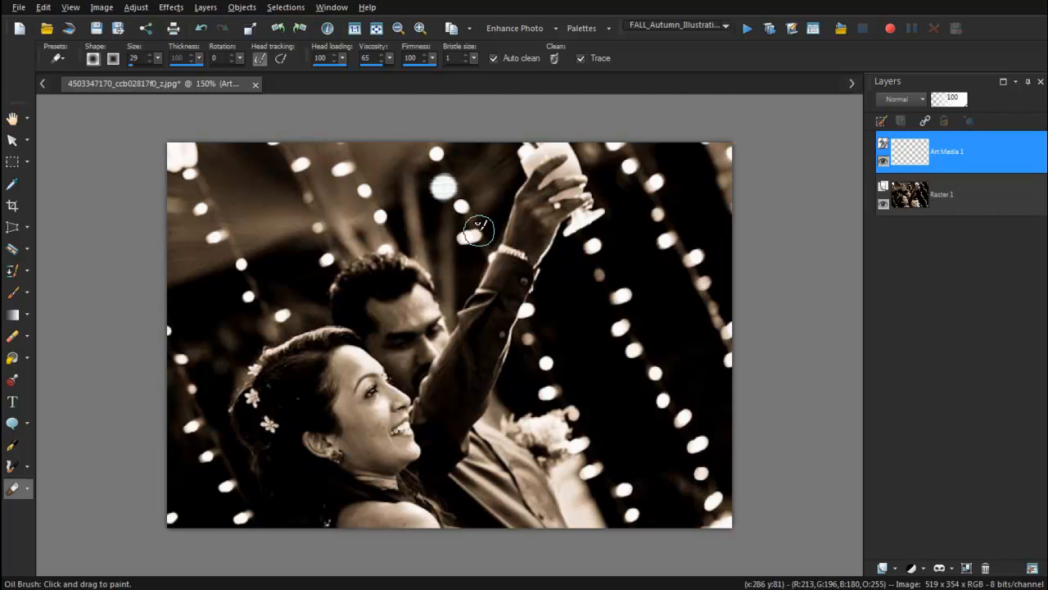
mouse_move(459, 204)
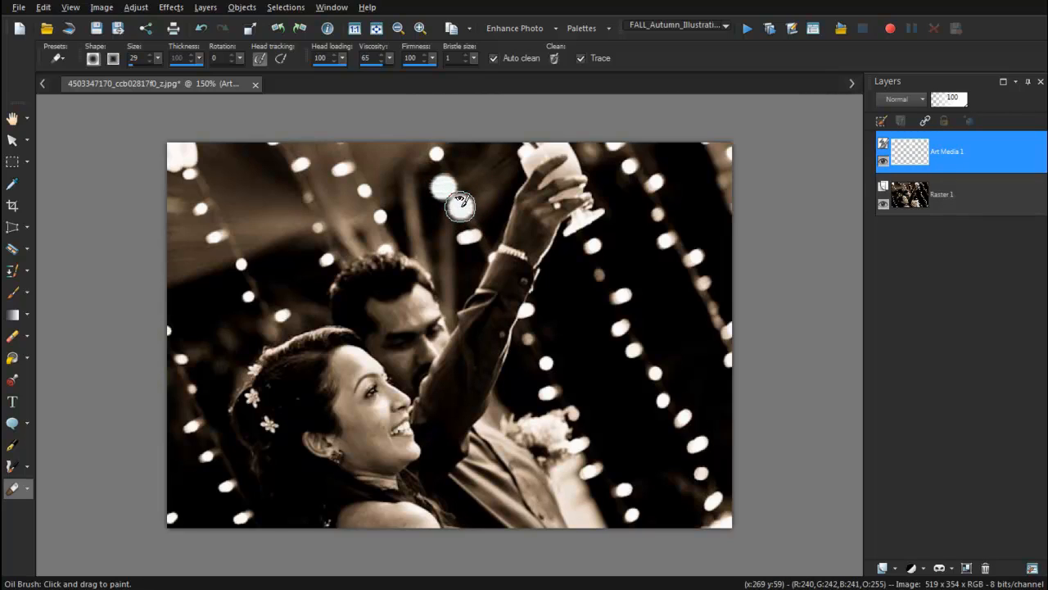
mouse_move(389, 221)
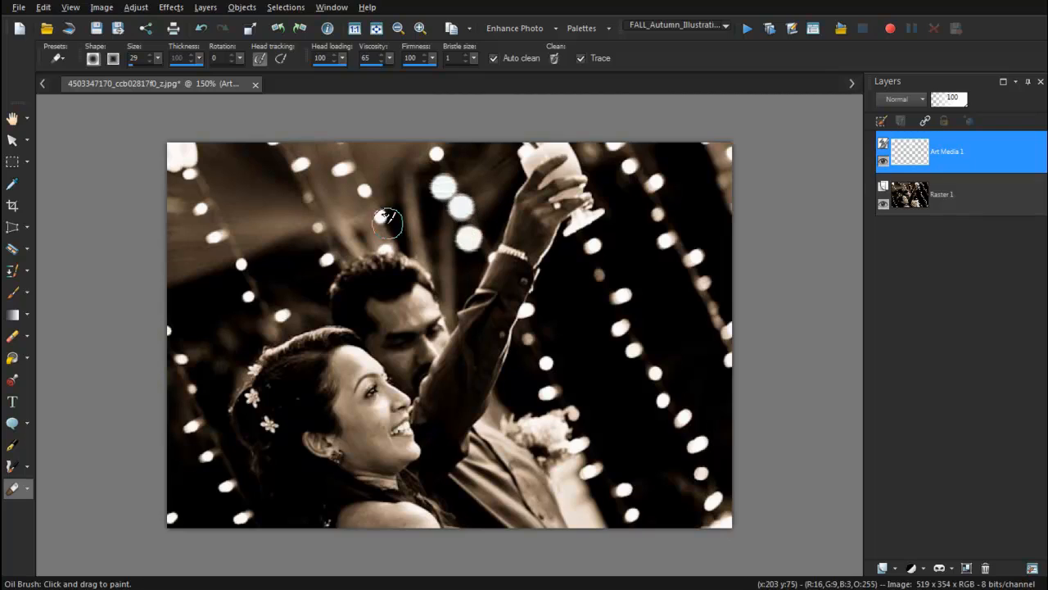
mouse_move(385, 157)
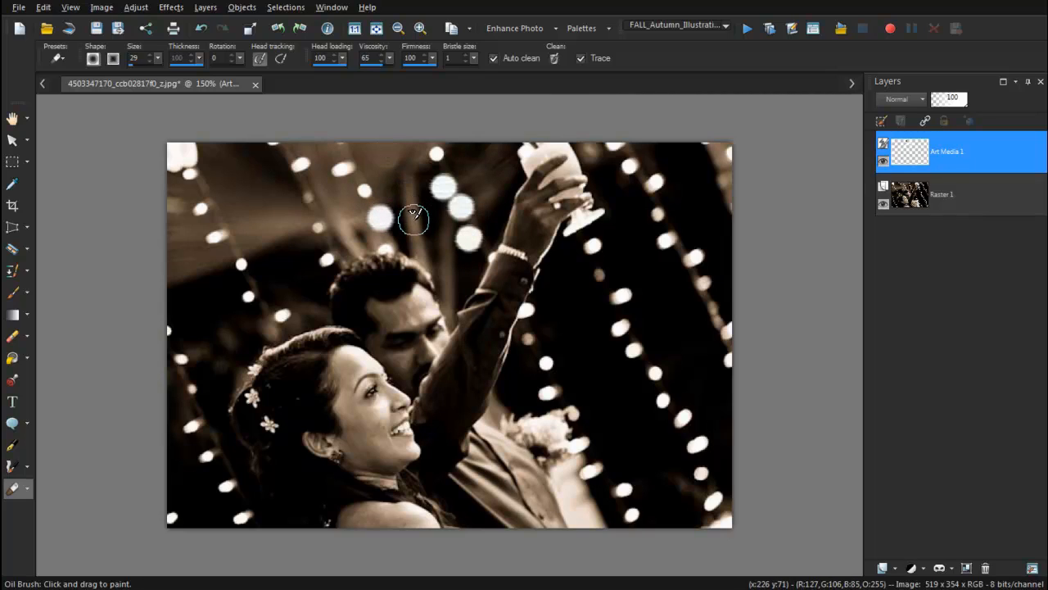
mouse_move(598, 277)
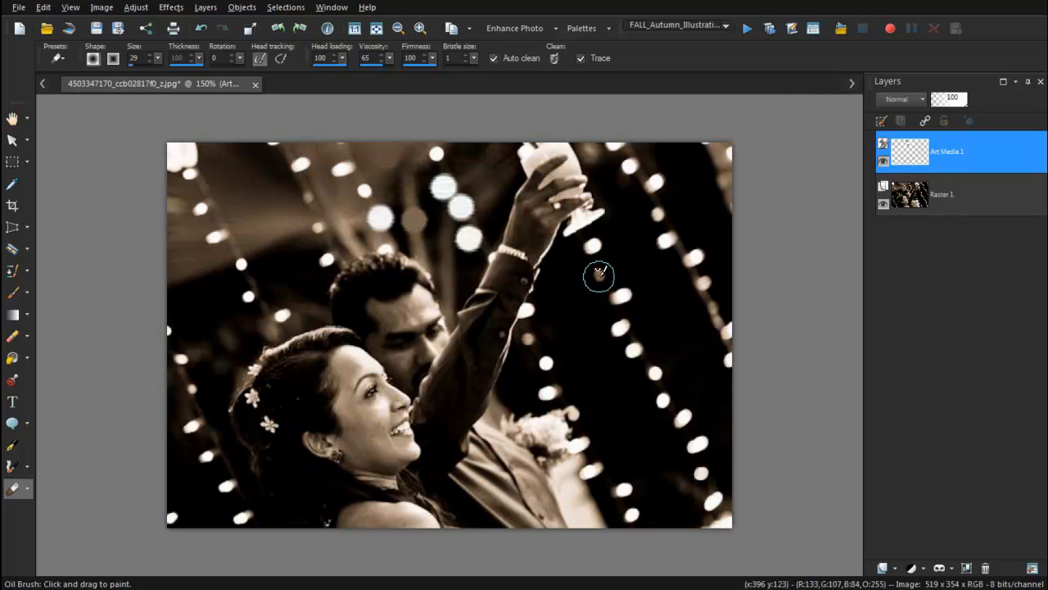
mouse_move(629, 354)
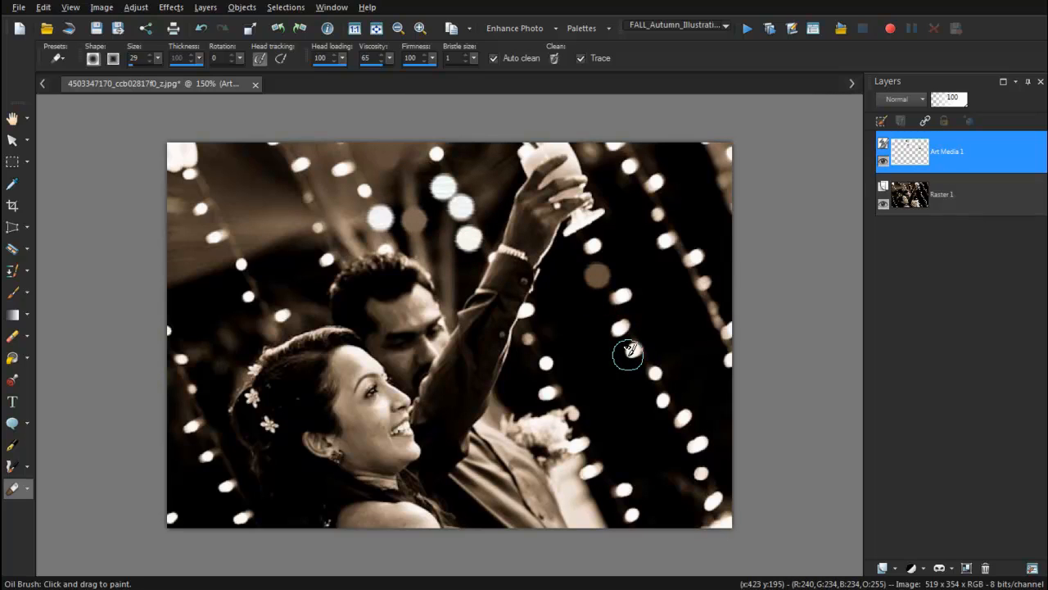
mouse_move(321, 227)
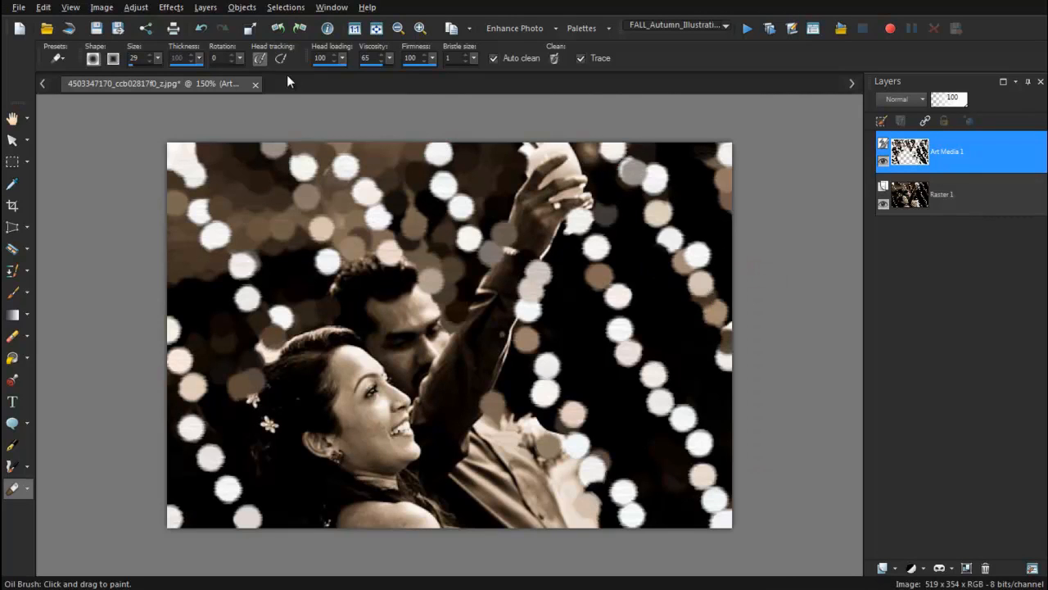
Step: Start a Gaussian Blur on the painted circles layer, accepting its conversion to raster
click(136, 6)
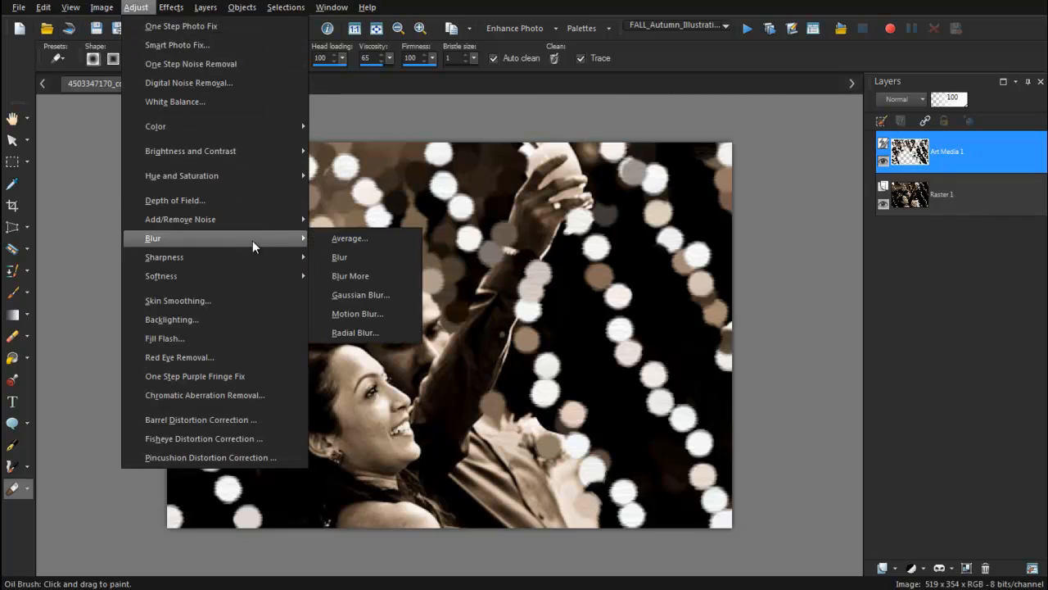
click(360, 295)
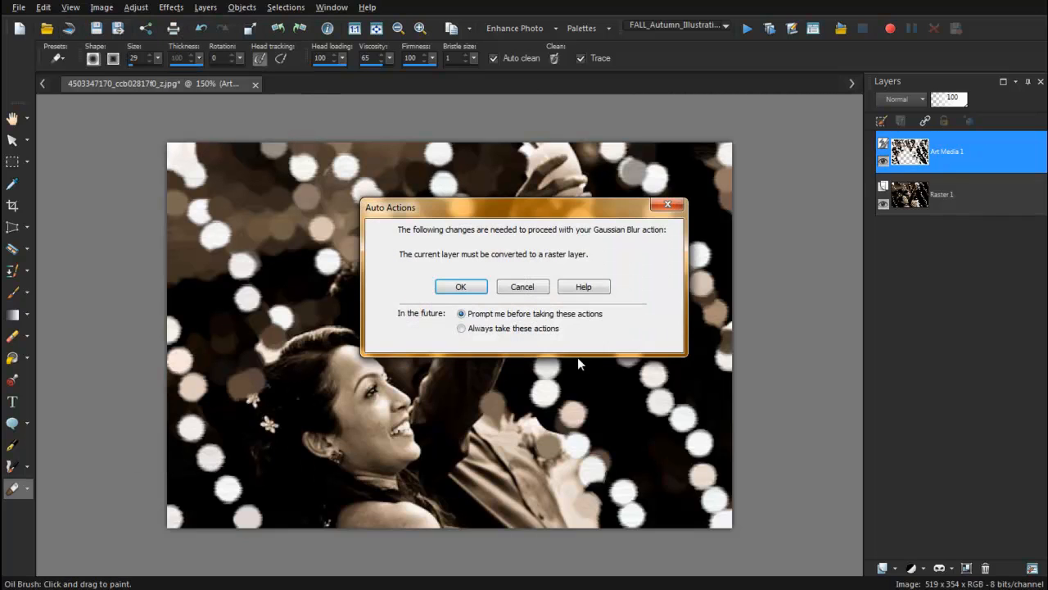
mouse_move(707, 410)
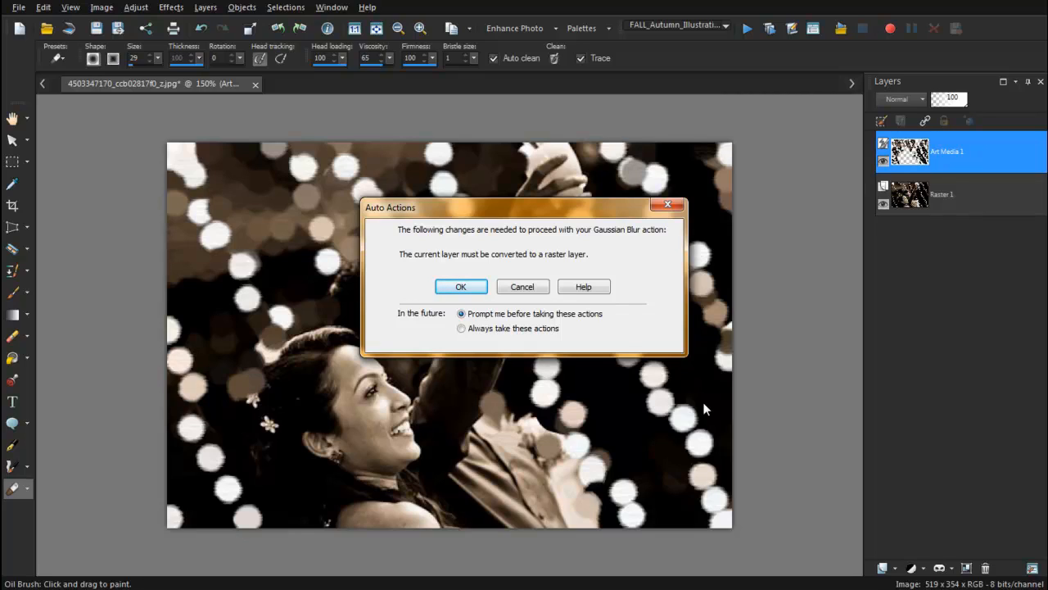
click(460, 287)
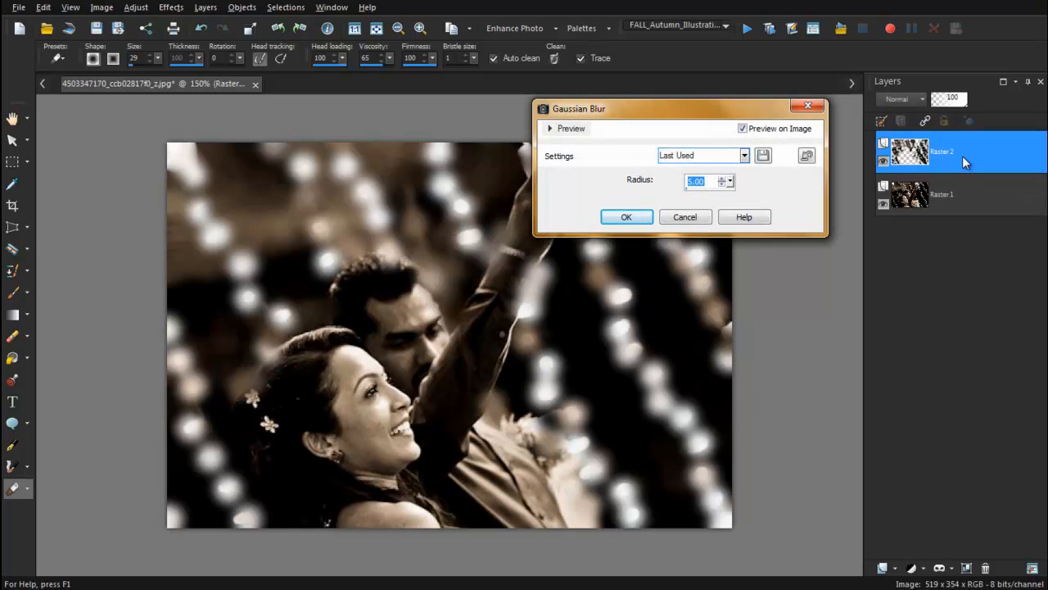
mouse_move(891, 377)
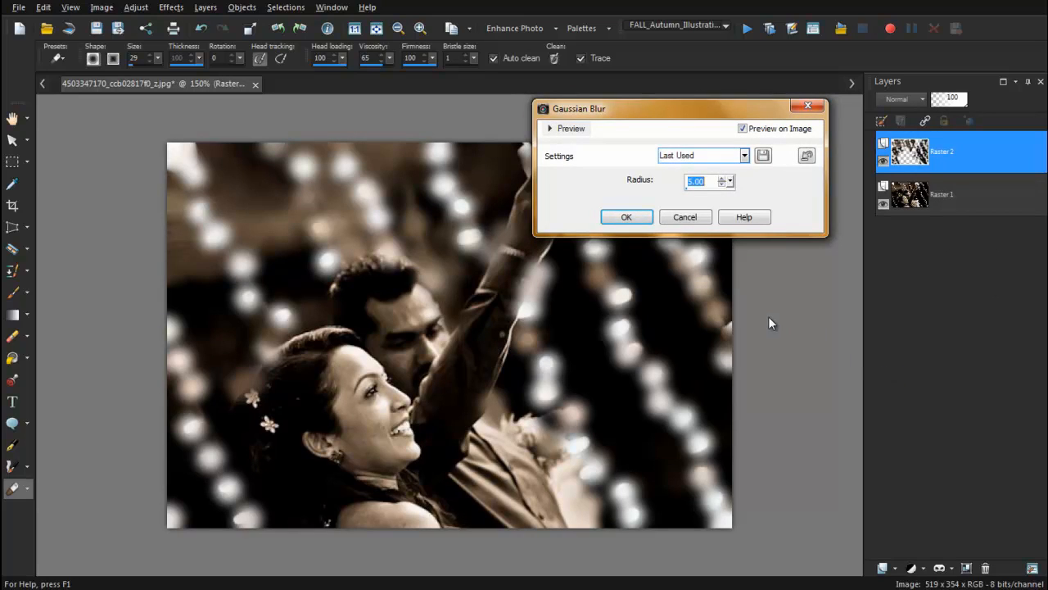
mouse_move(734, 193)
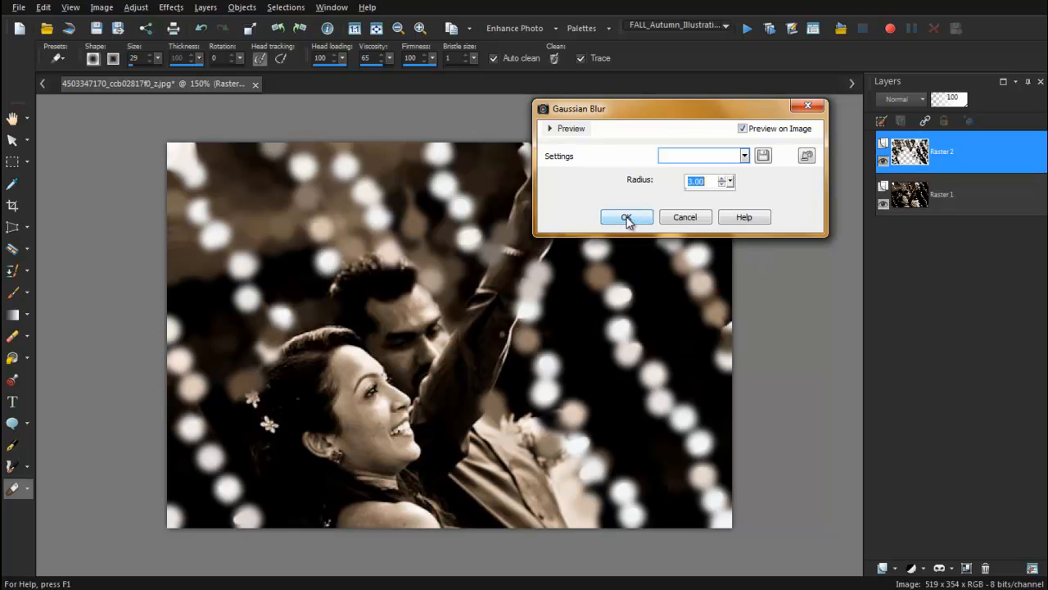
Step: Apply the Gaussian Blur to Raster 1 so the painted lights diffuse into bokeh
click(625, 217)
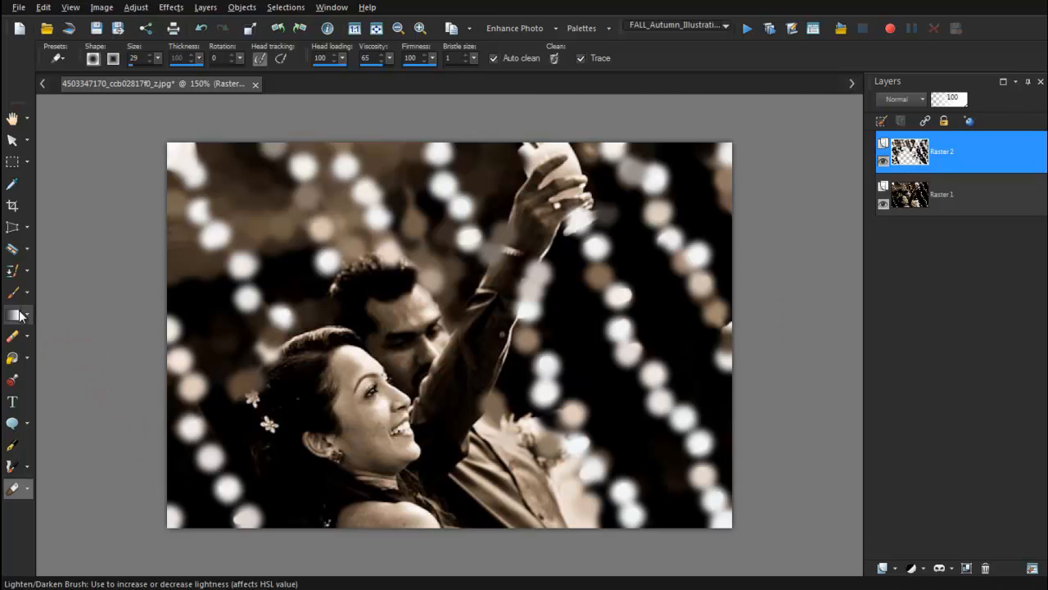
mouse_move(13, 296)
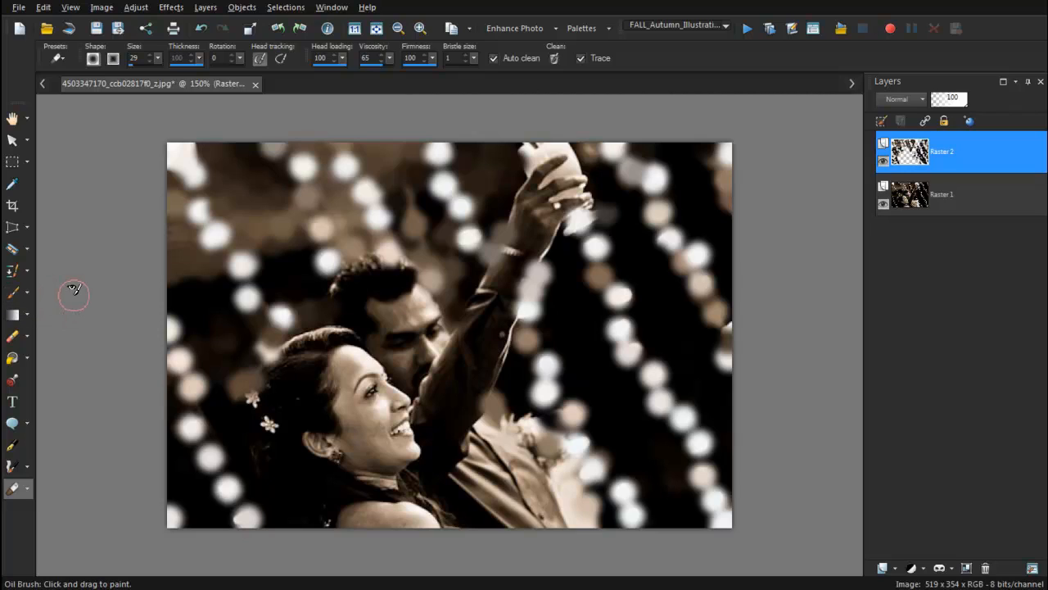
mouse_move(46, 295)
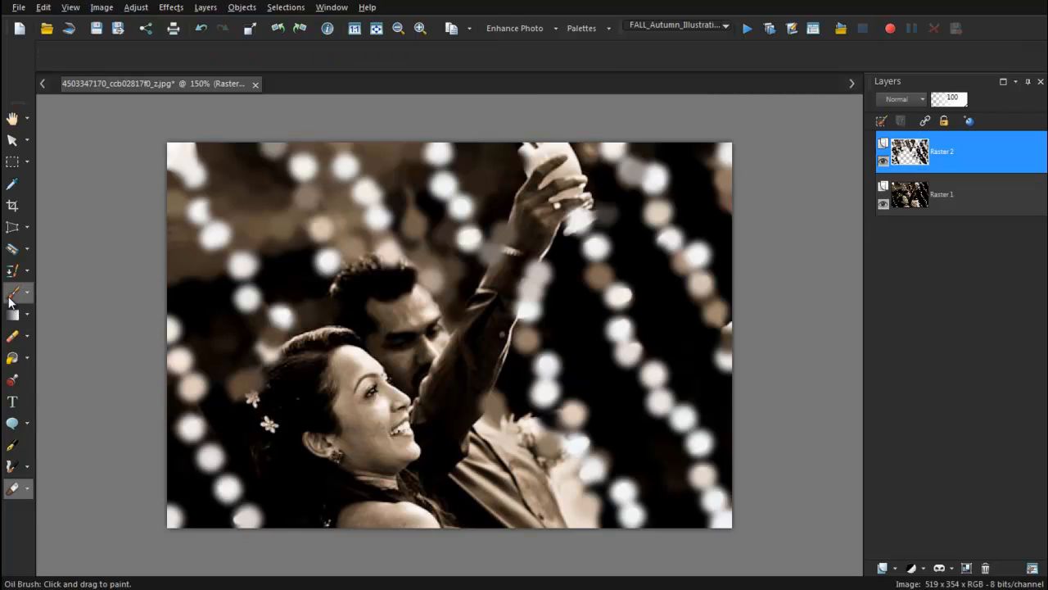
Step: Dab a crisp white light circle near the top right with the round Paint Brush
click(13, 292)
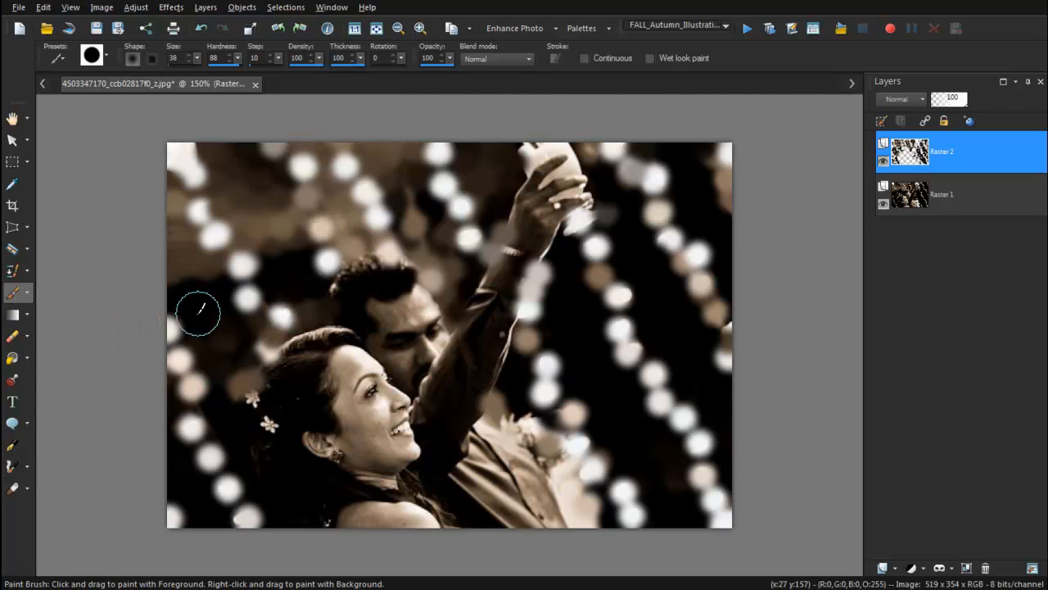
mouse_move(90, 236)
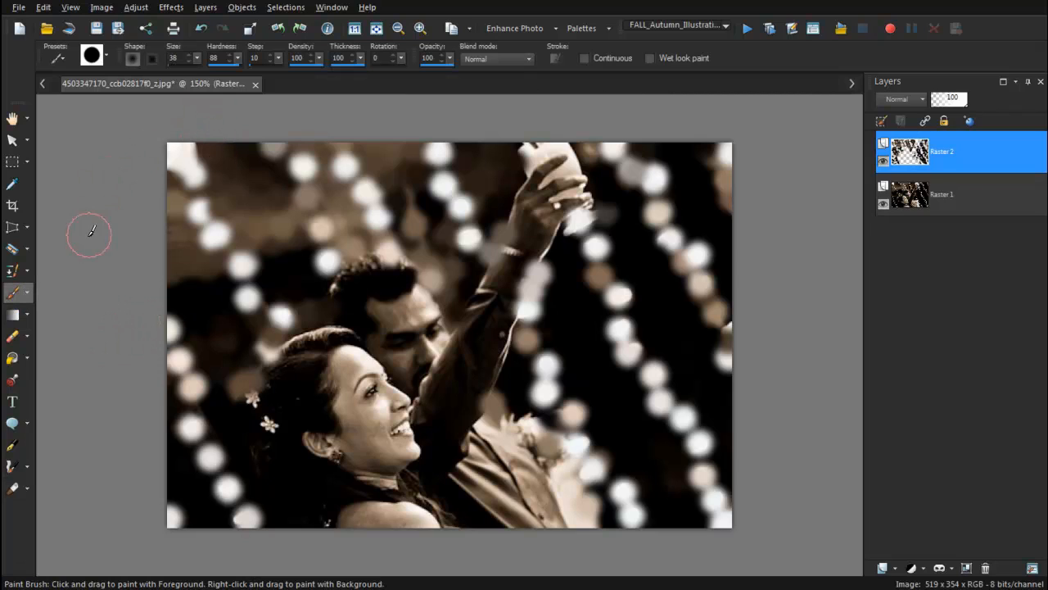
click(13, 183)
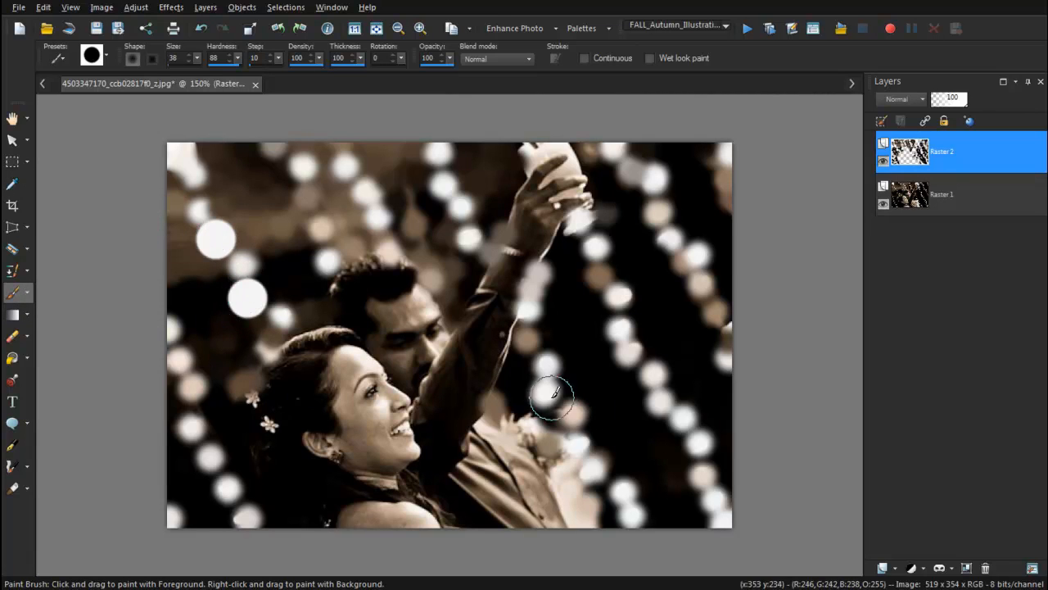
mouse_move(182, 156)
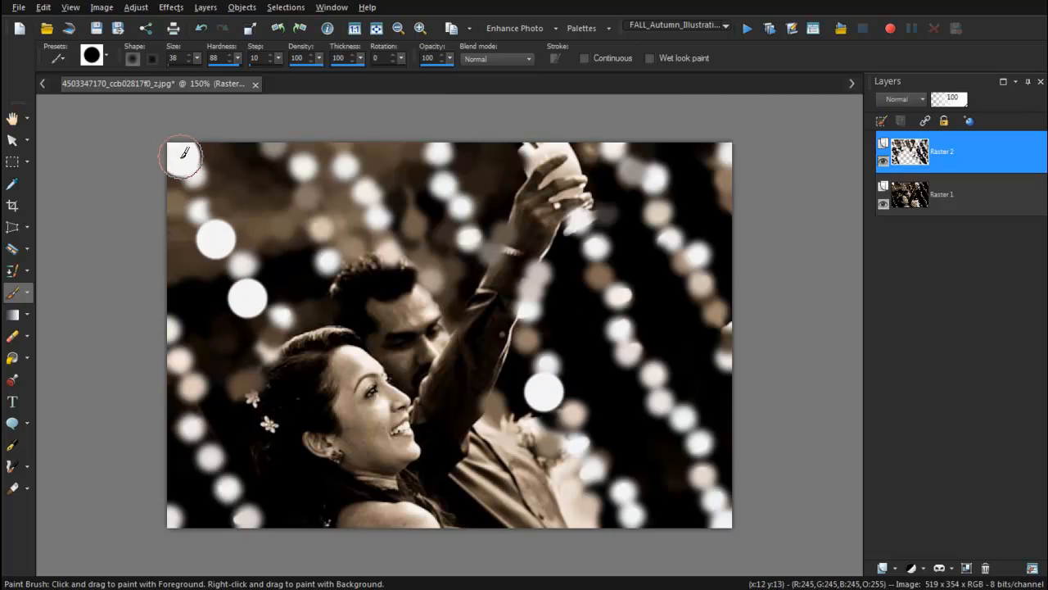
mouse_move(655, 178)
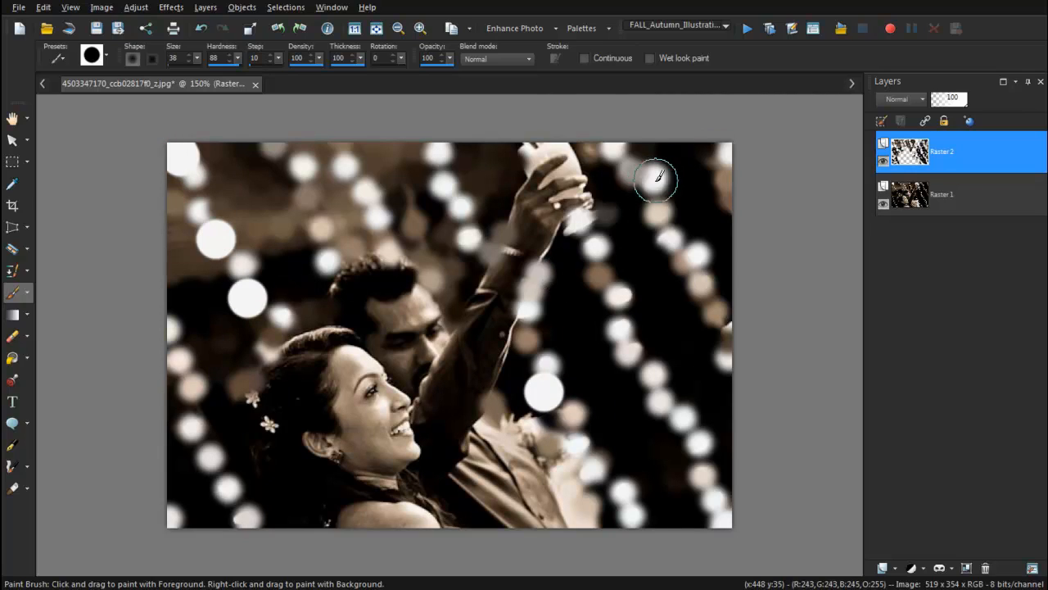
drag(655, 179, 446, 249)
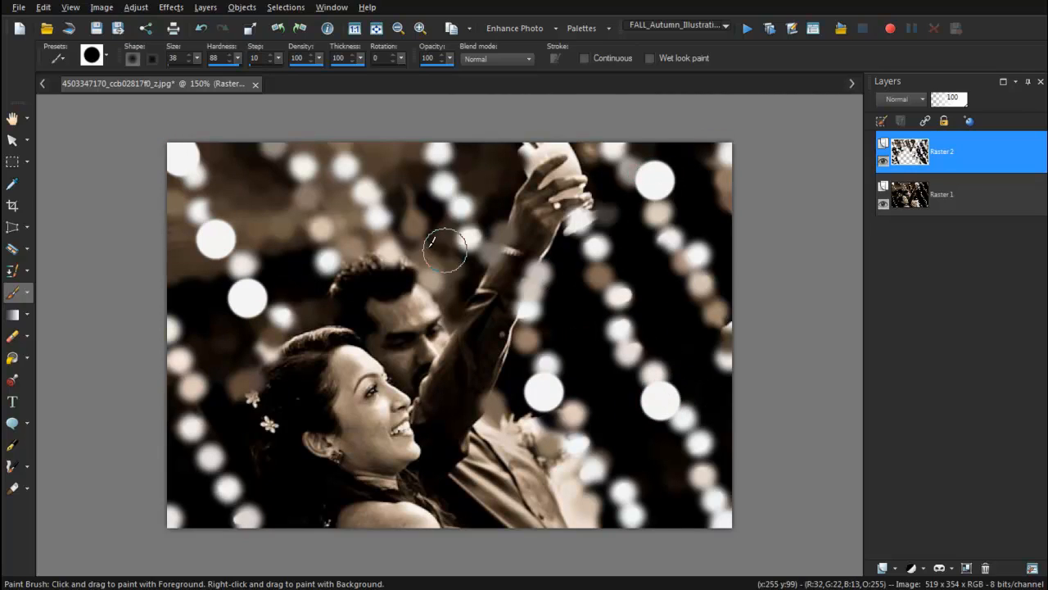
Step: Sample a beige tone from the photo with the Dropper and resume dabbing circles
click(13, 184)
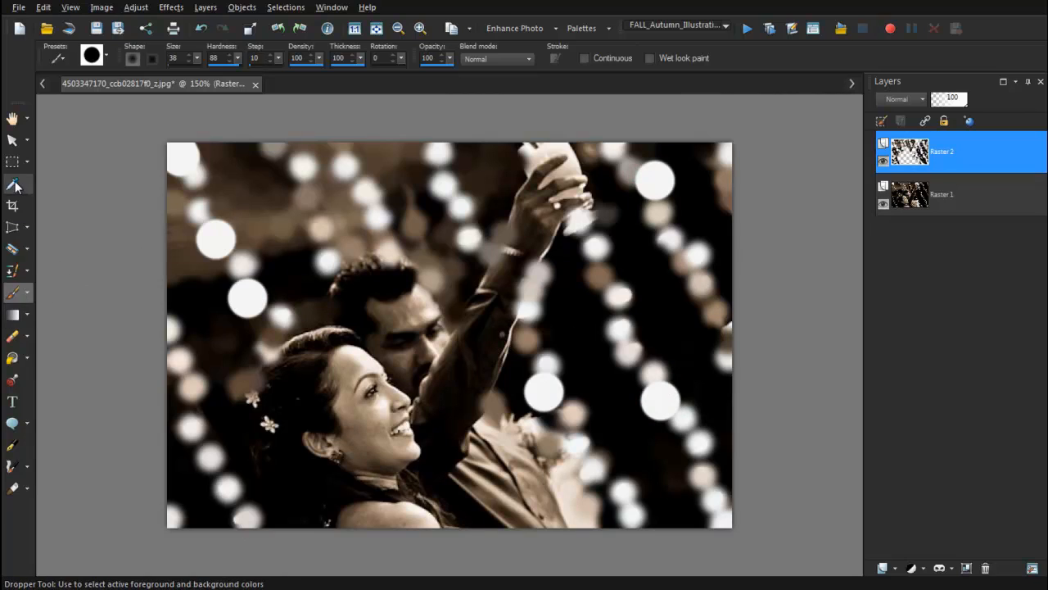
click(13, 184)
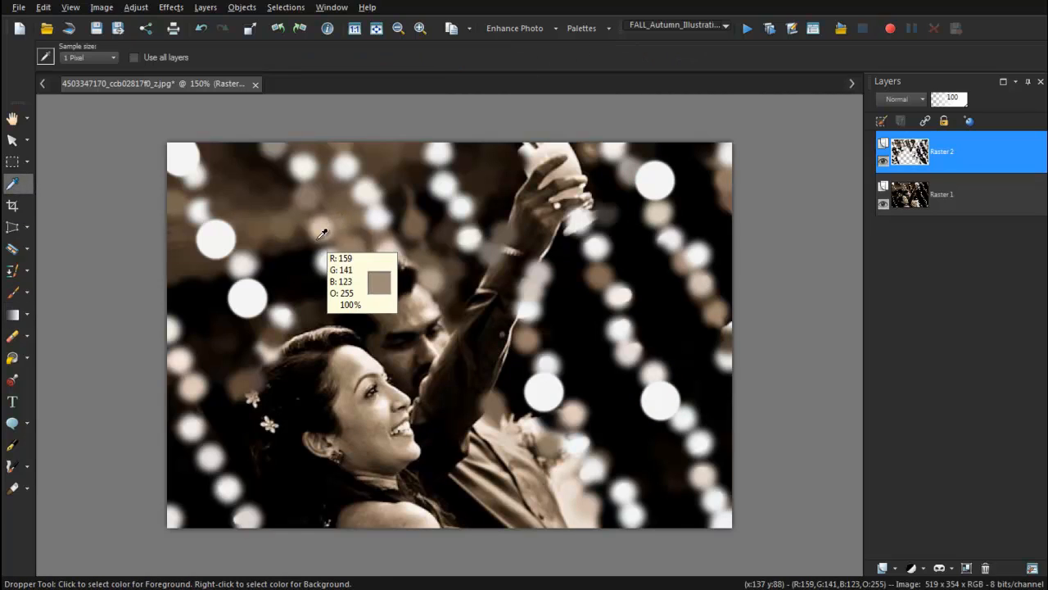
click(13, 291)
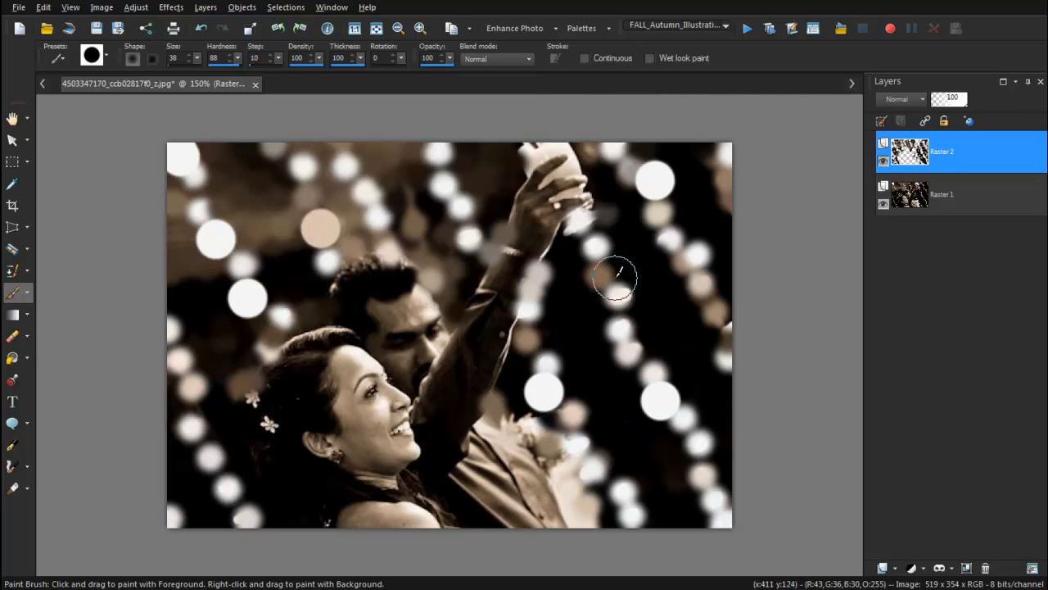
mouse_move(303, 193)
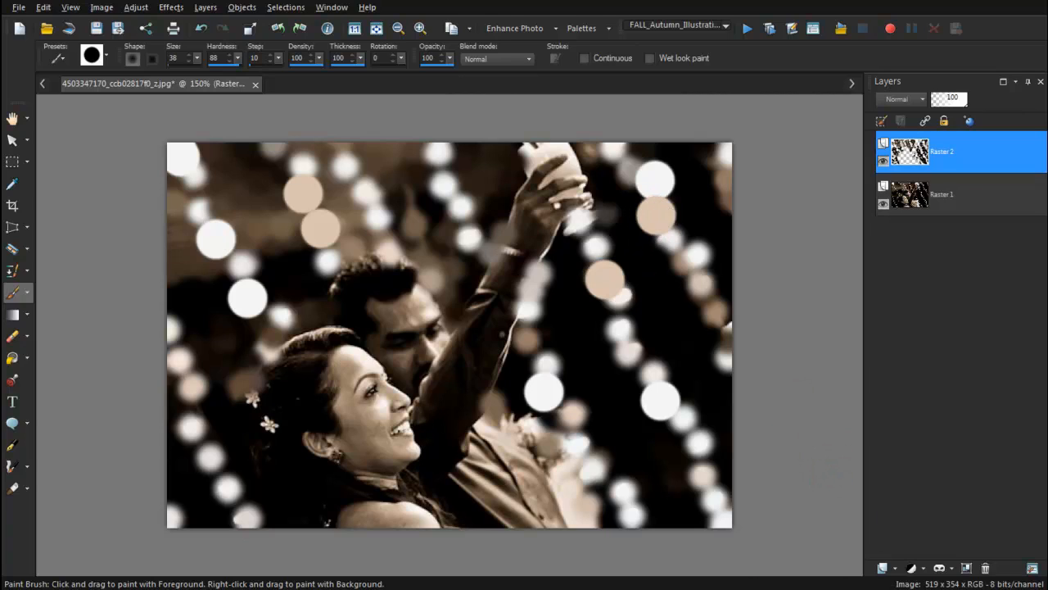
mouse_move(830, 413)
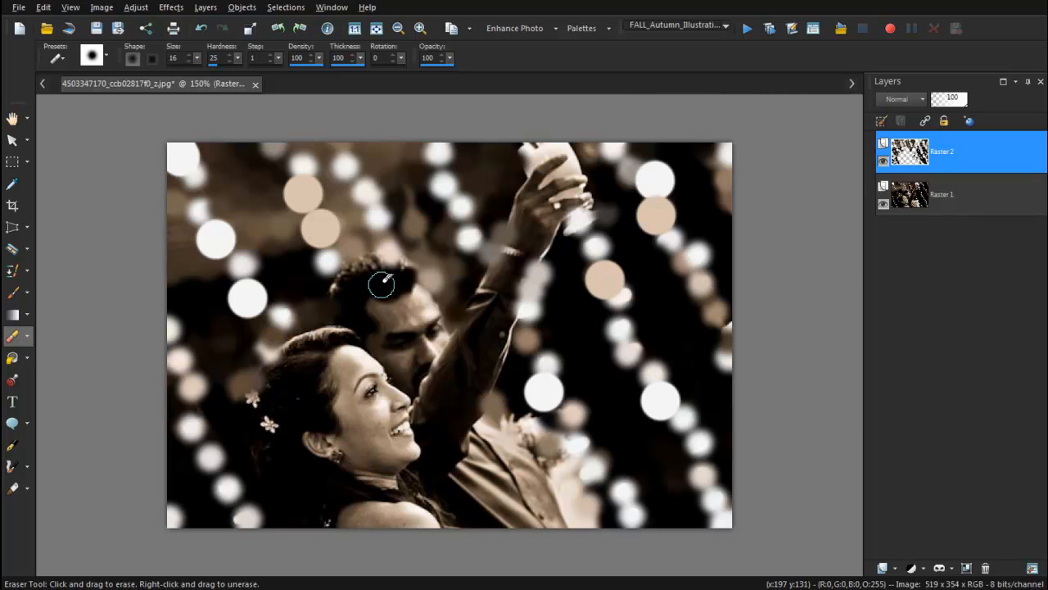
Step: Erase Raster 1 over the man's head to reveal the sharp layer beneath
click(196, 59)
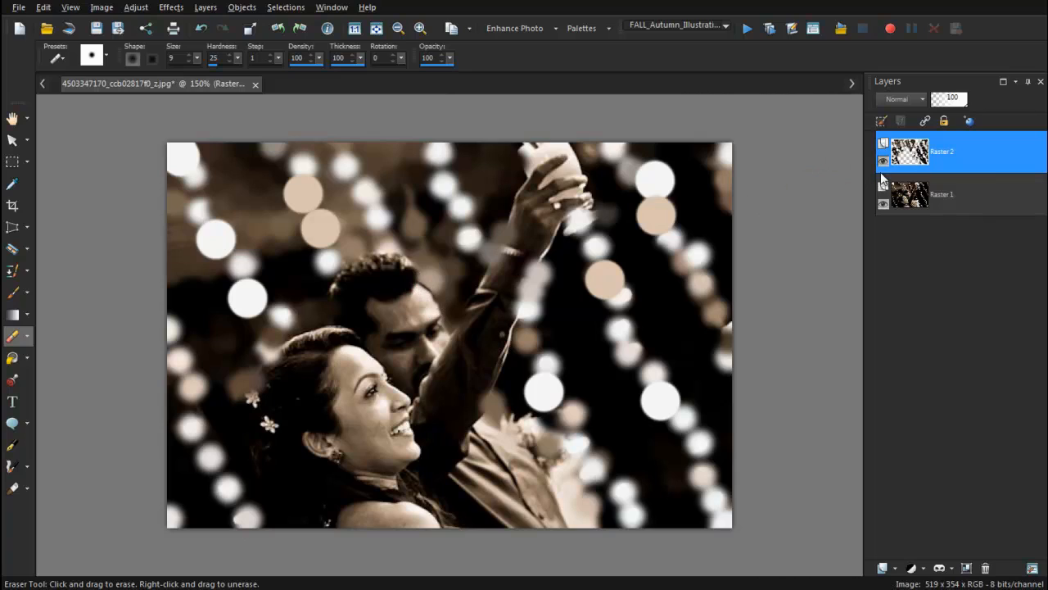
mouse_move(974, 160)
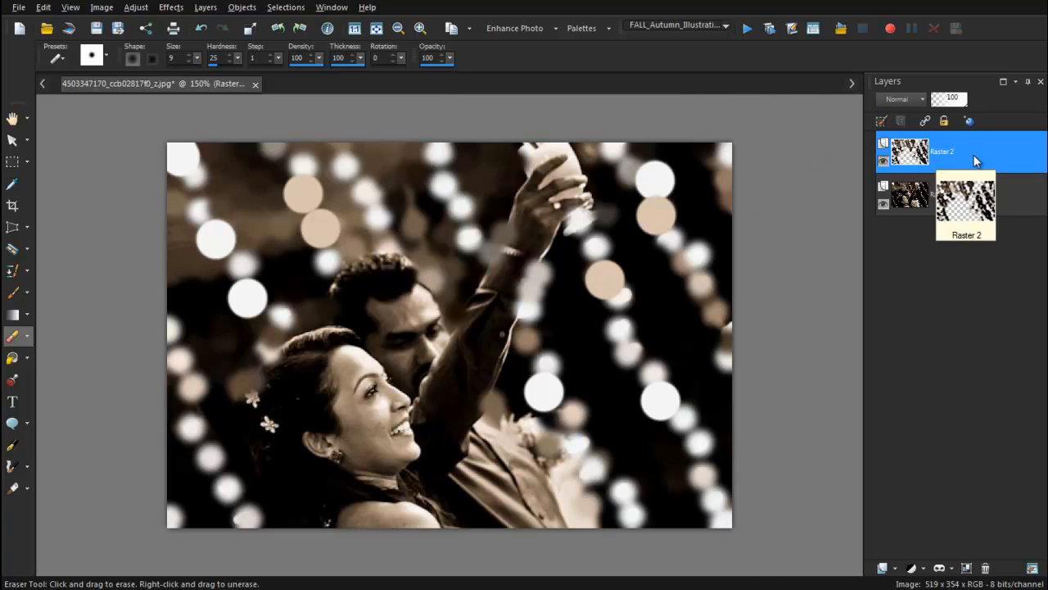
mouse_move(981, 167)
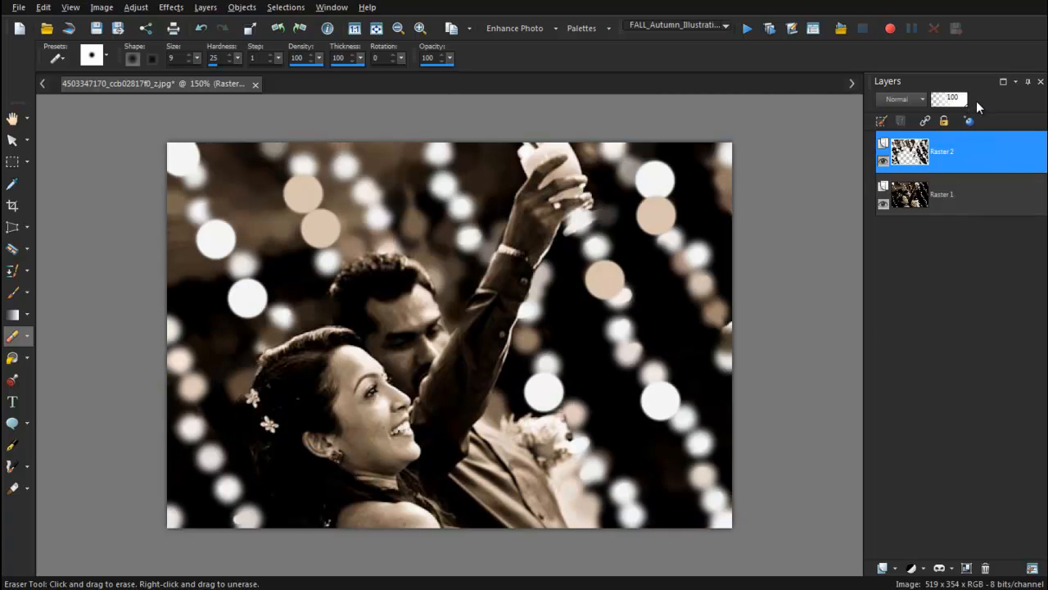
mouse_move(953, 157)
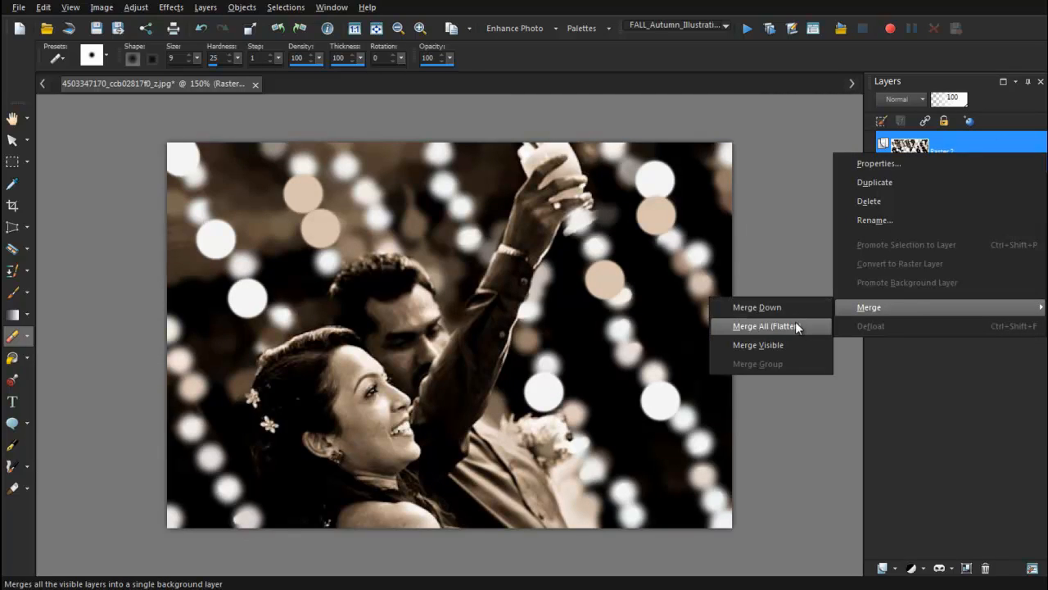
Step: Merge All (Flatten) the layers into a single background layer
click(766, 326)
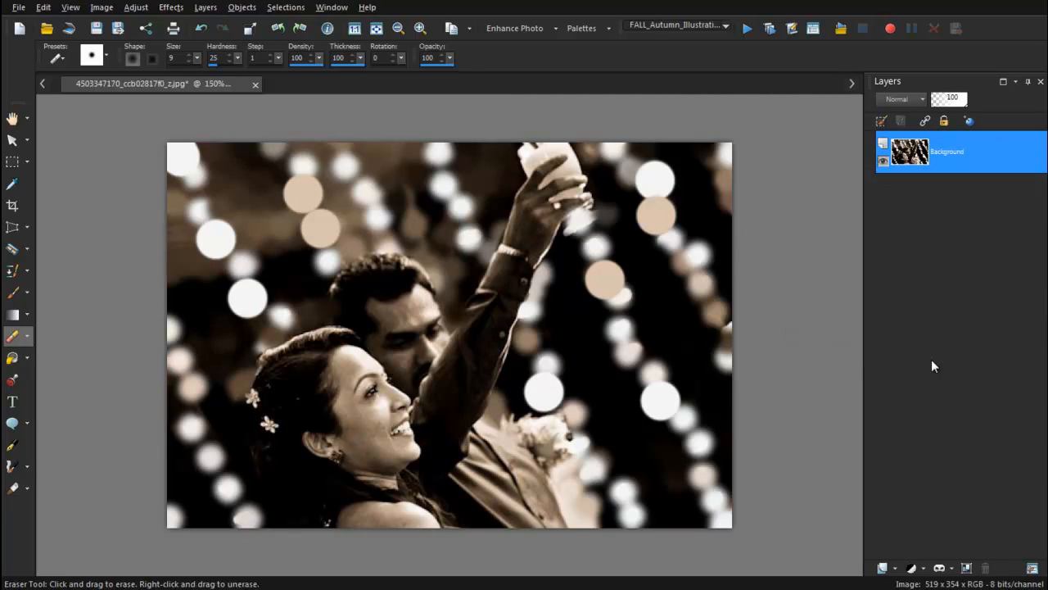
mouse_move(974, 339)
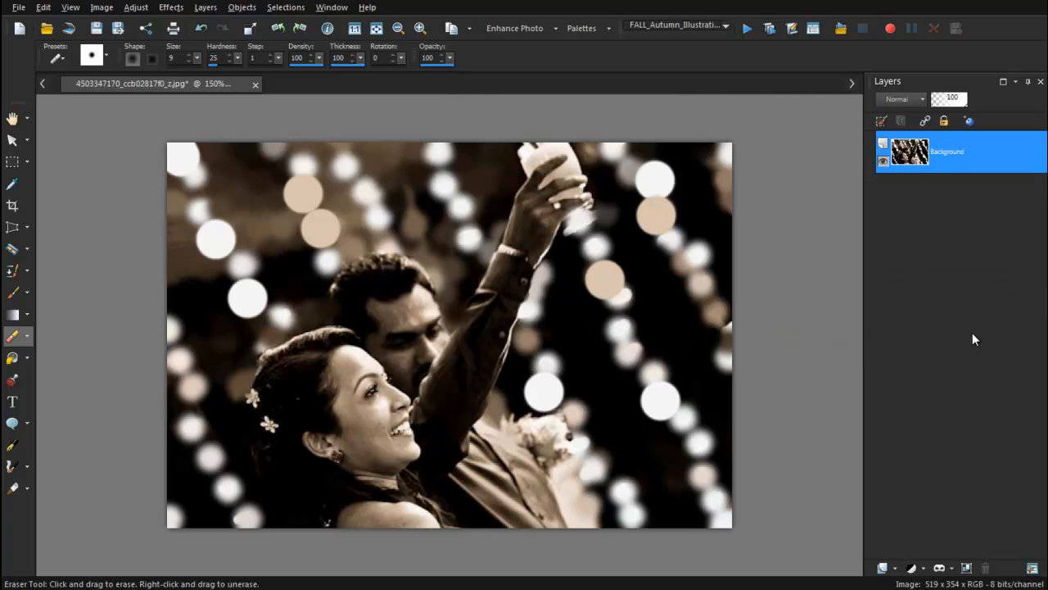